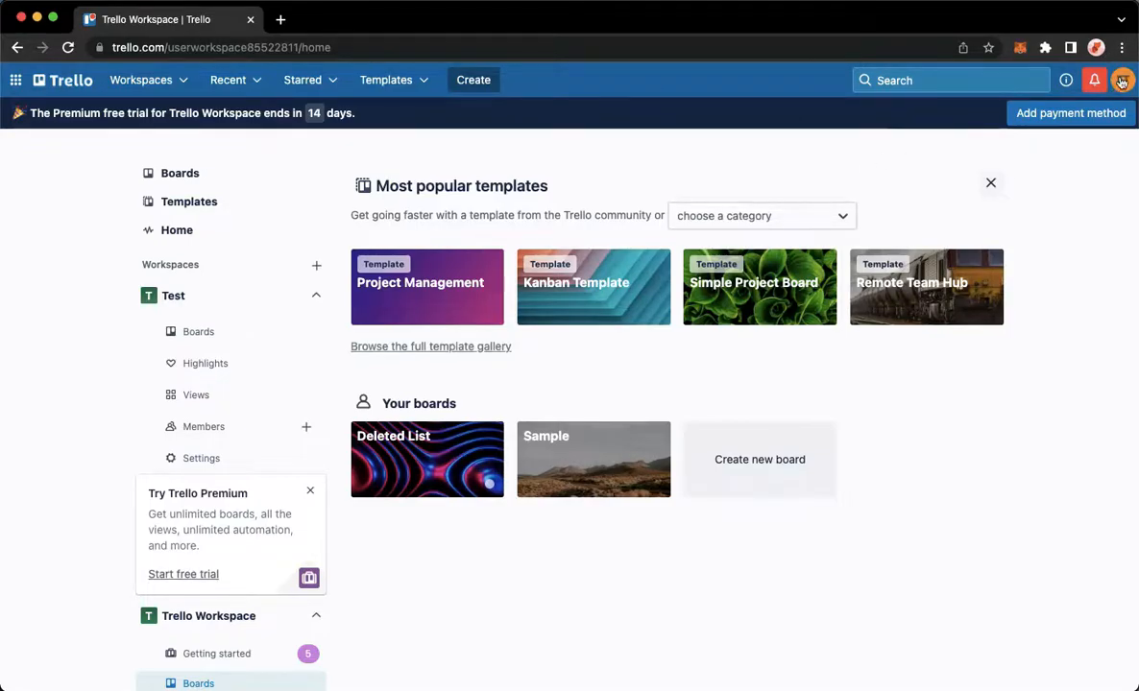
- Go to Profile and visibility from the account avatar menu
left_click(1122, 80)
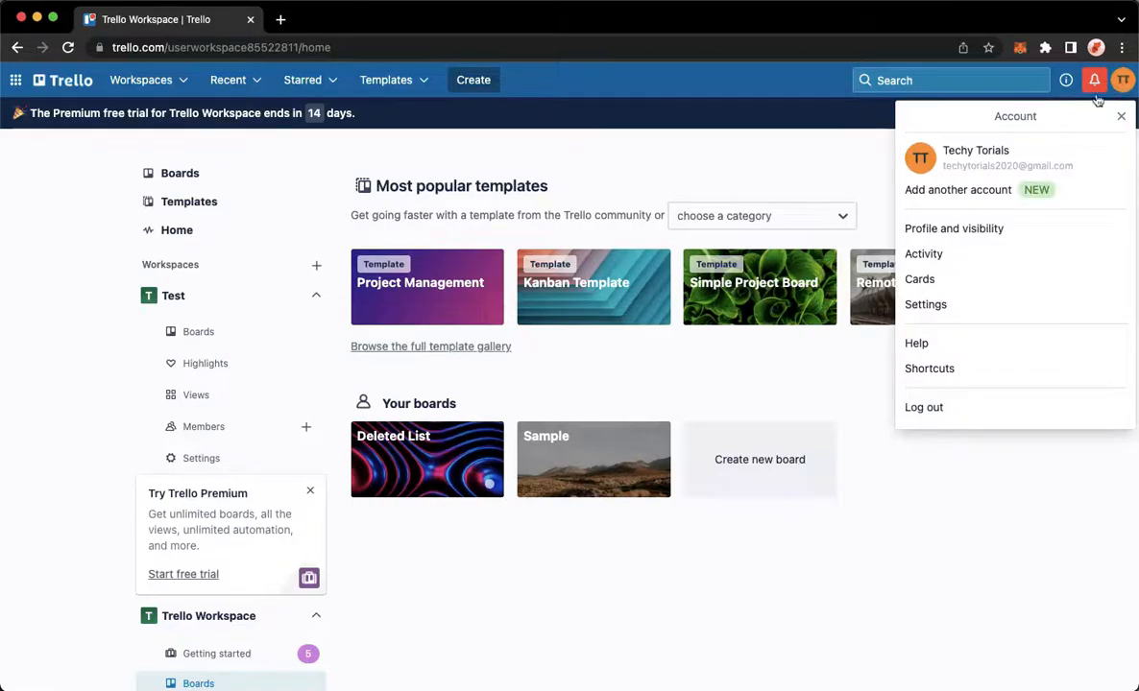
left_click(953, 229)
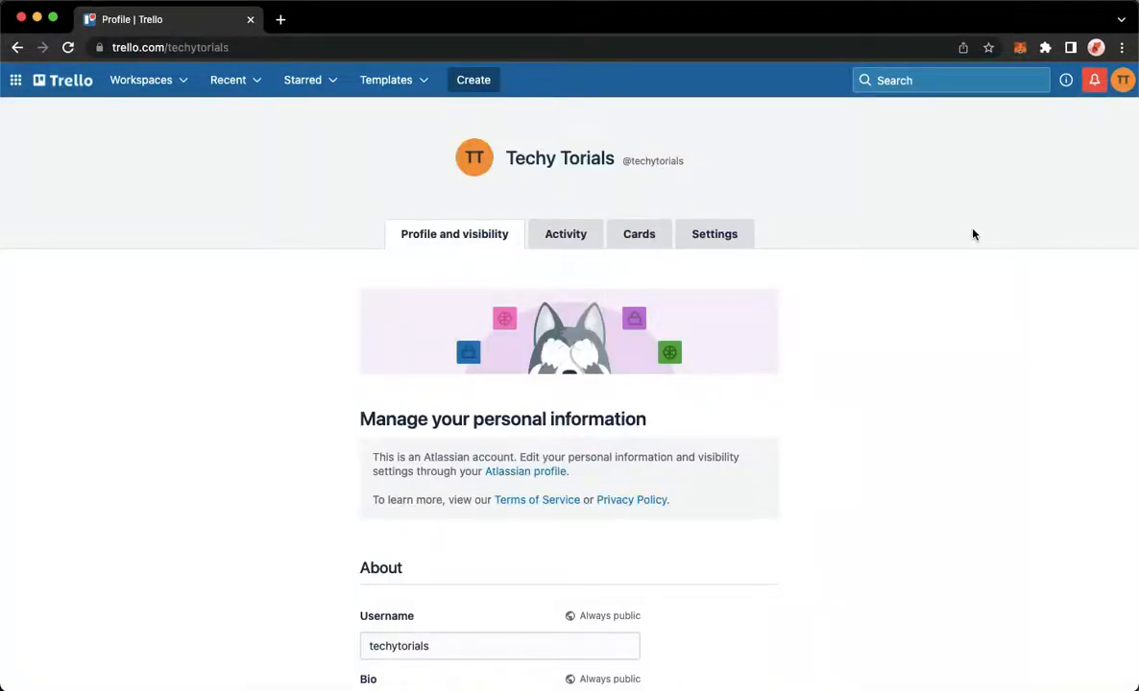
scroll("down", 3)
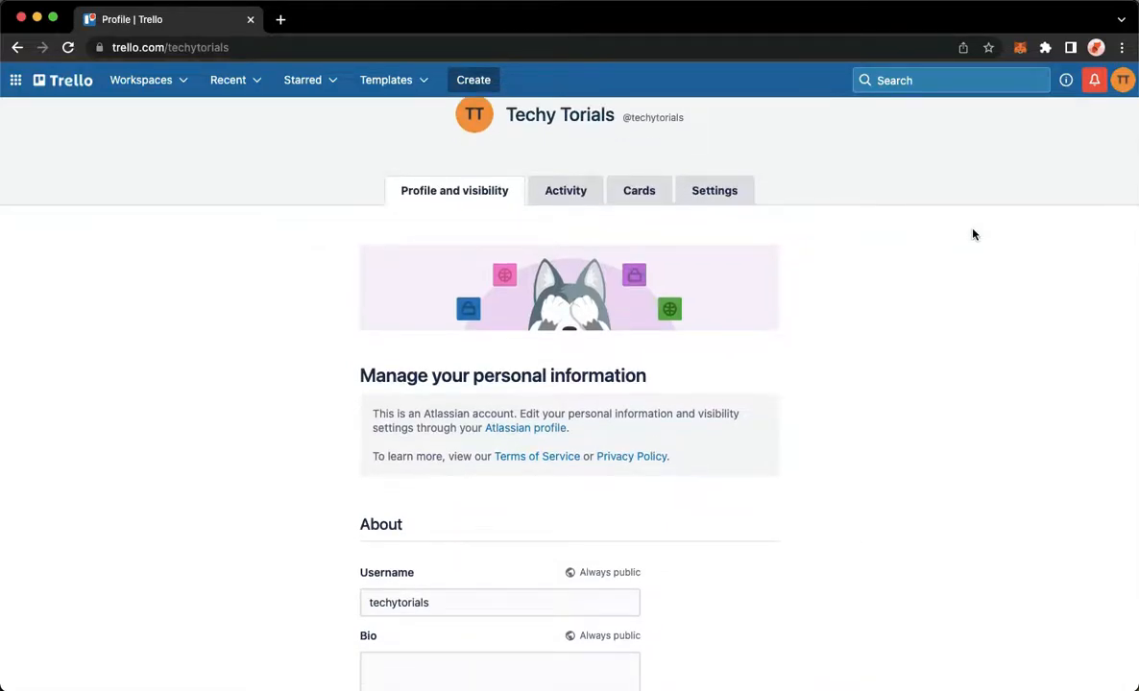
scroll("down", 3)
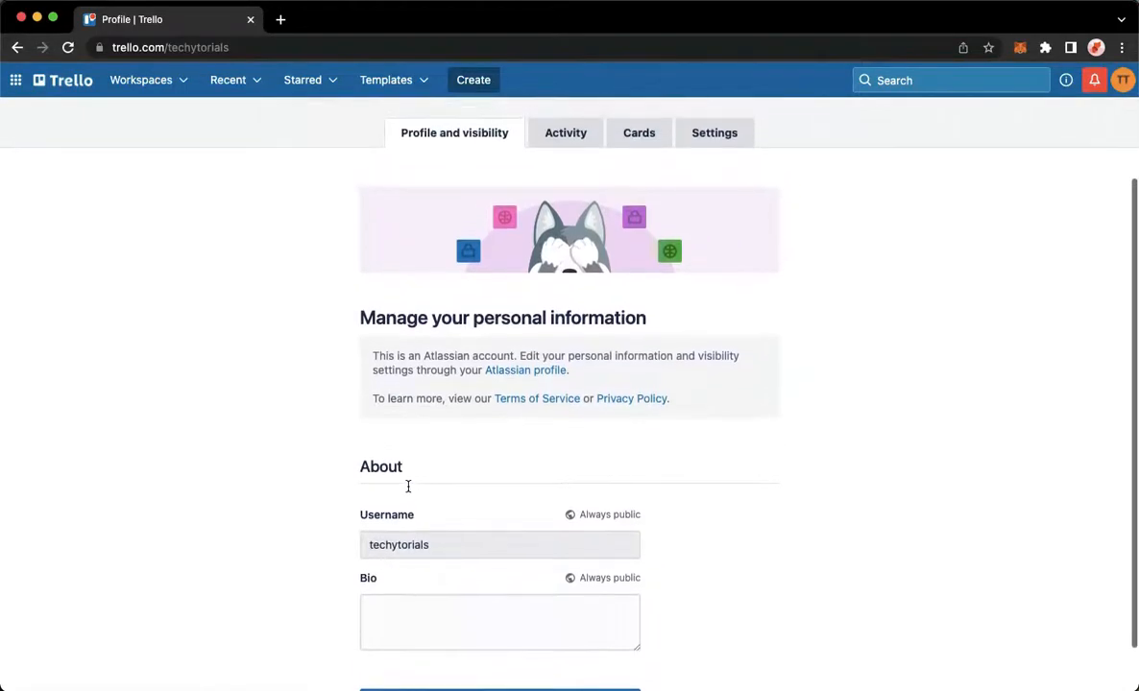
mouse_move(515, 424)
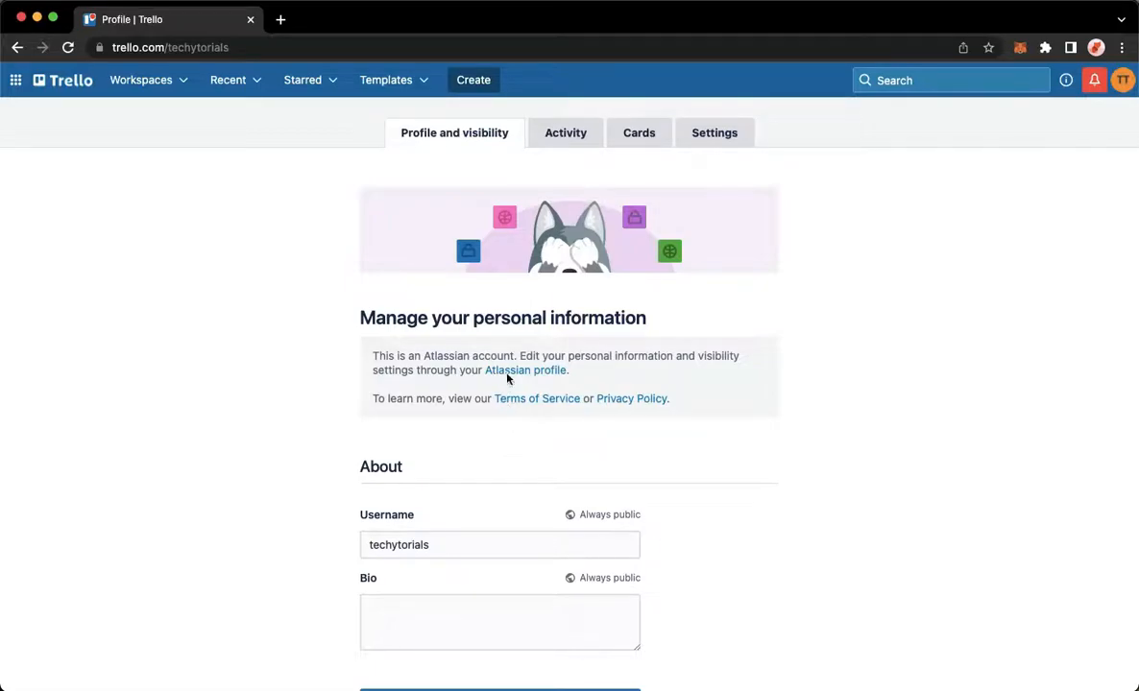
mouse_move(525, 369)
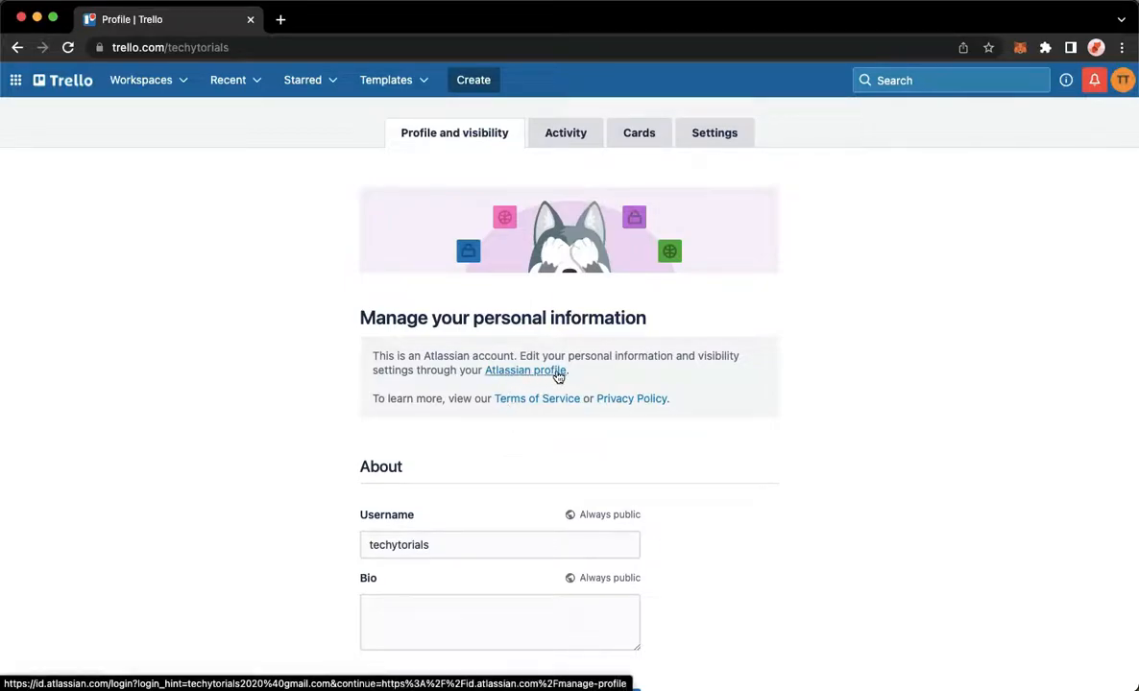
- Open the Atlassian profile settings, scroll to About you, and start editing Full name
left_click(525, 369)
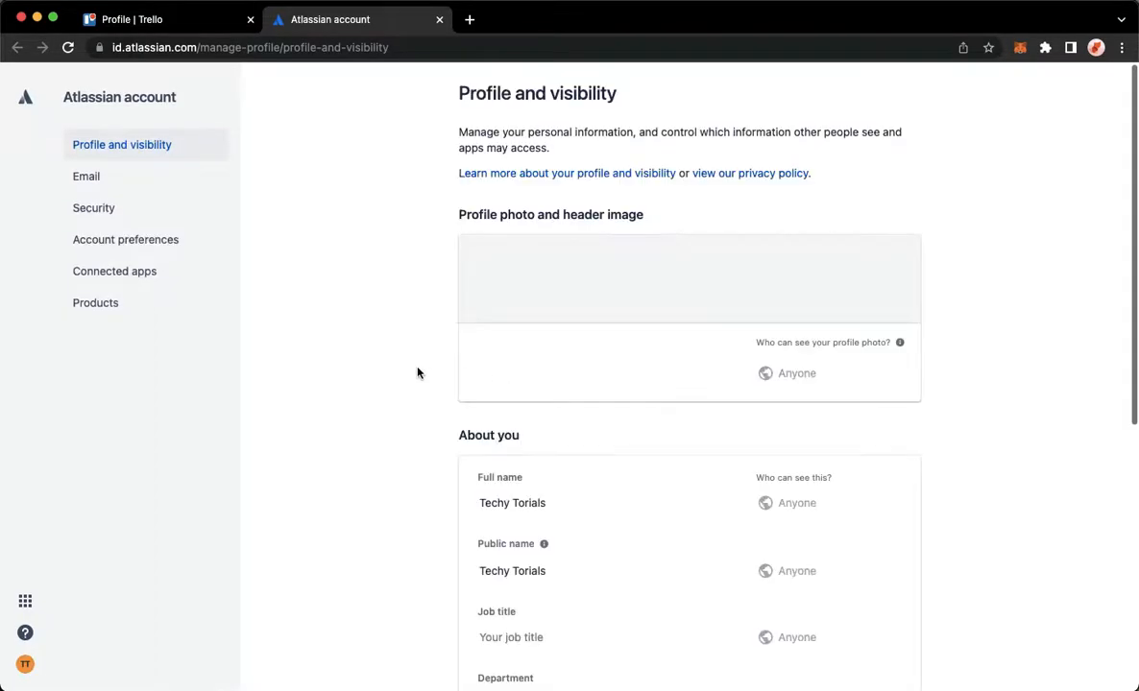
scroll("down", 3)
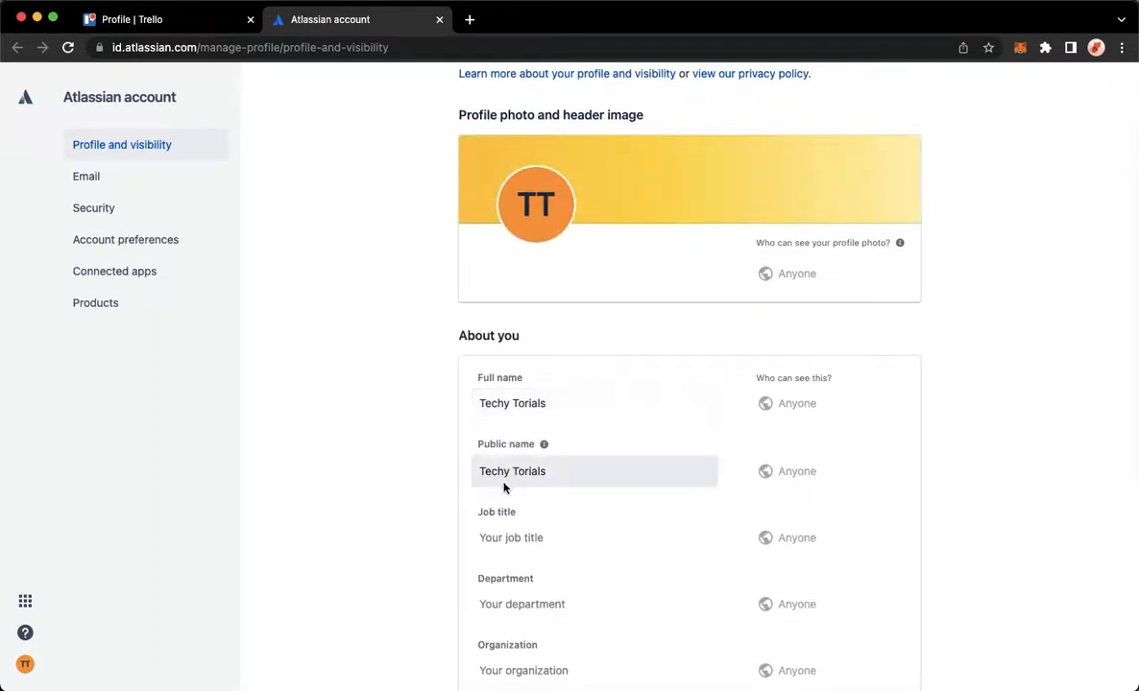
scroll("down", 3)
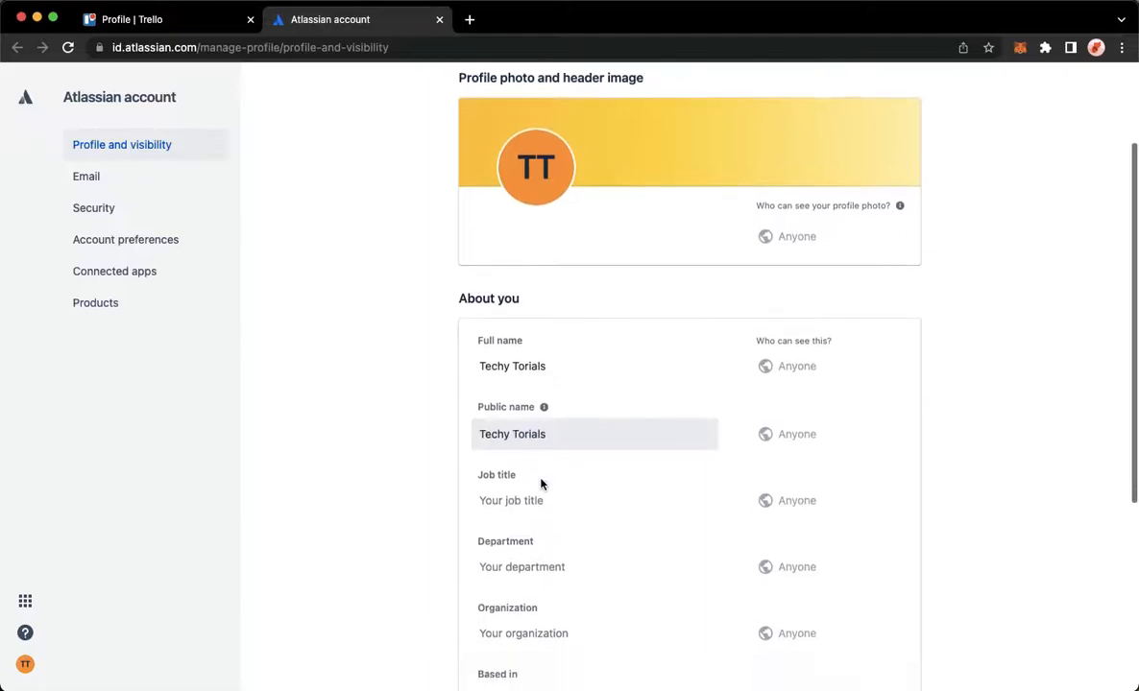
left_click(512, 366)
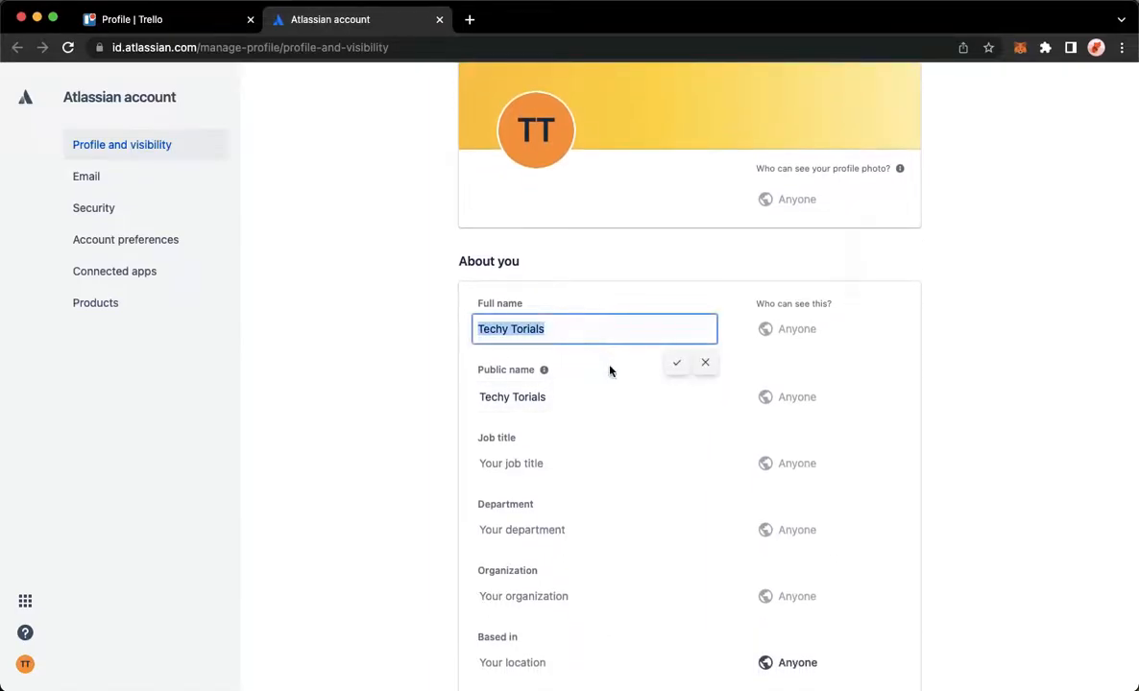
mouse_move(571, 368)
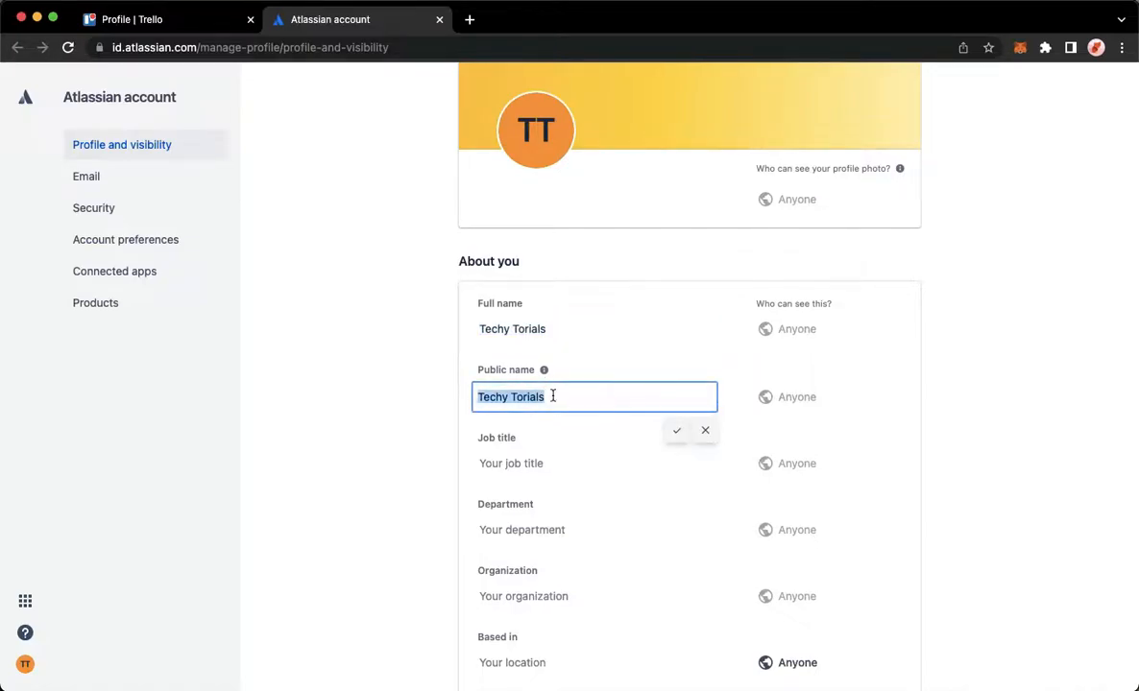
scroll("down", 3)
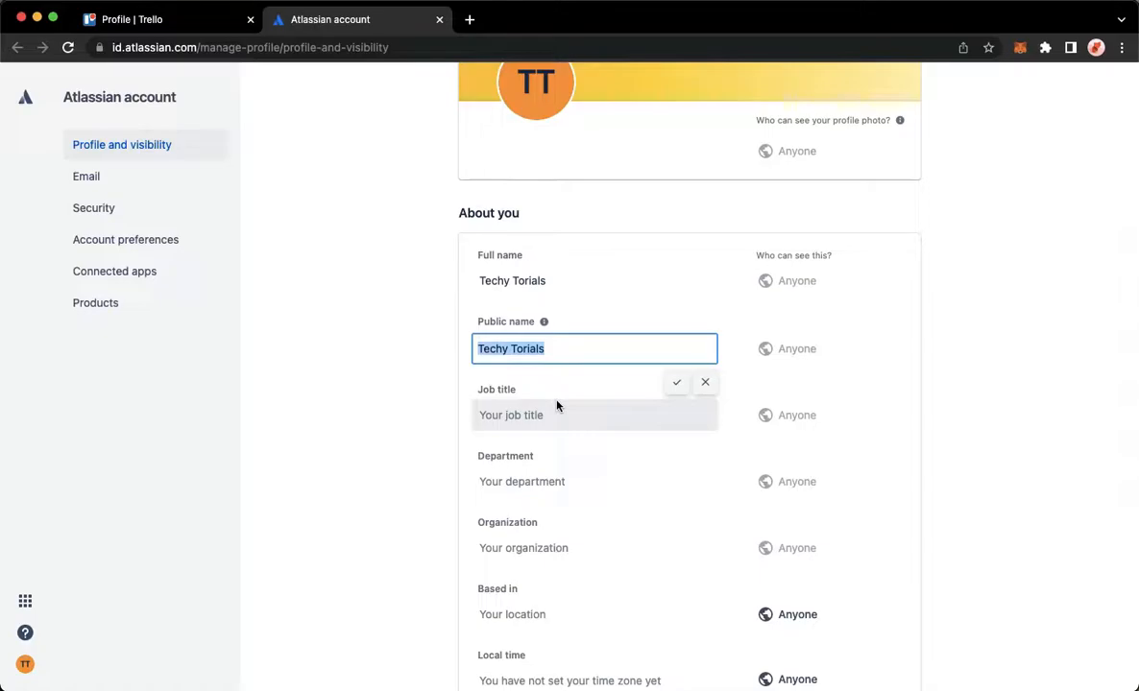
mouse_move(317, 395)
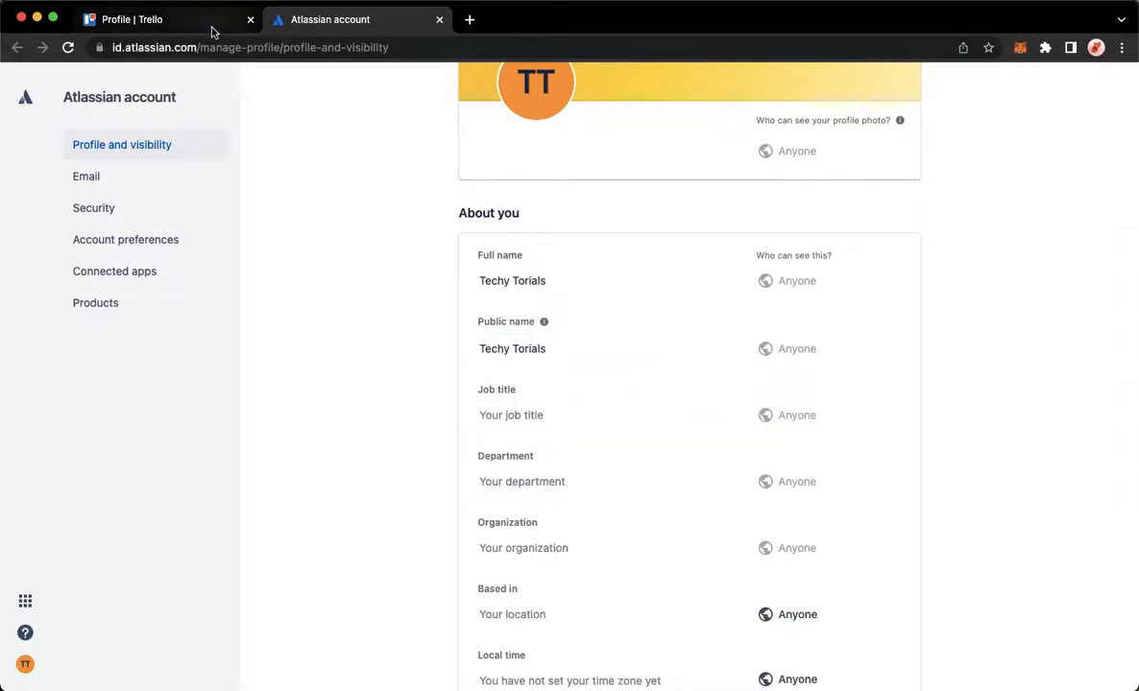
- Go back to Trello home and reopen Profile and visibility from the avatar menu
left_click(131, 19)
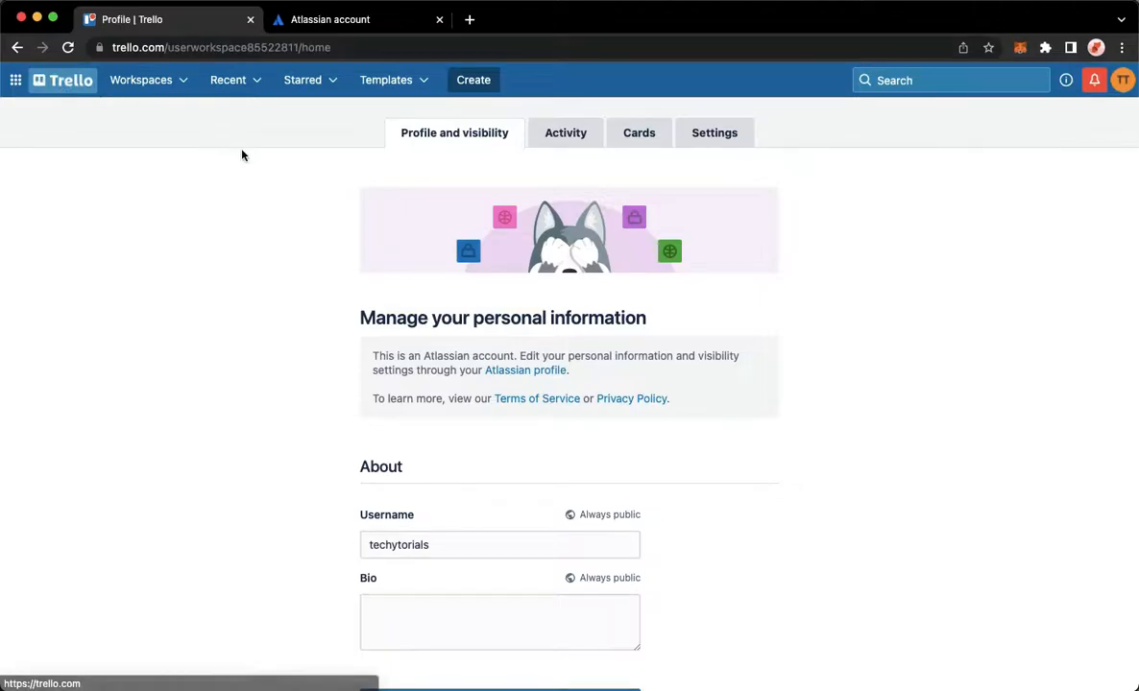
left_click(62, 80)
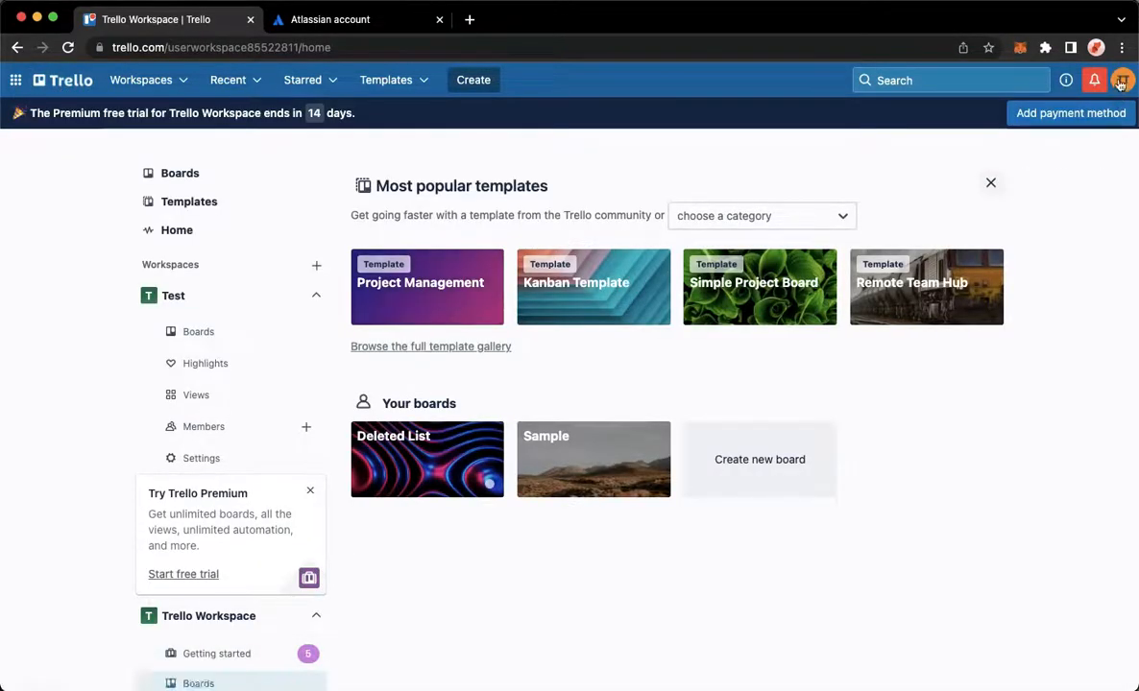
left_click(1122, 80)
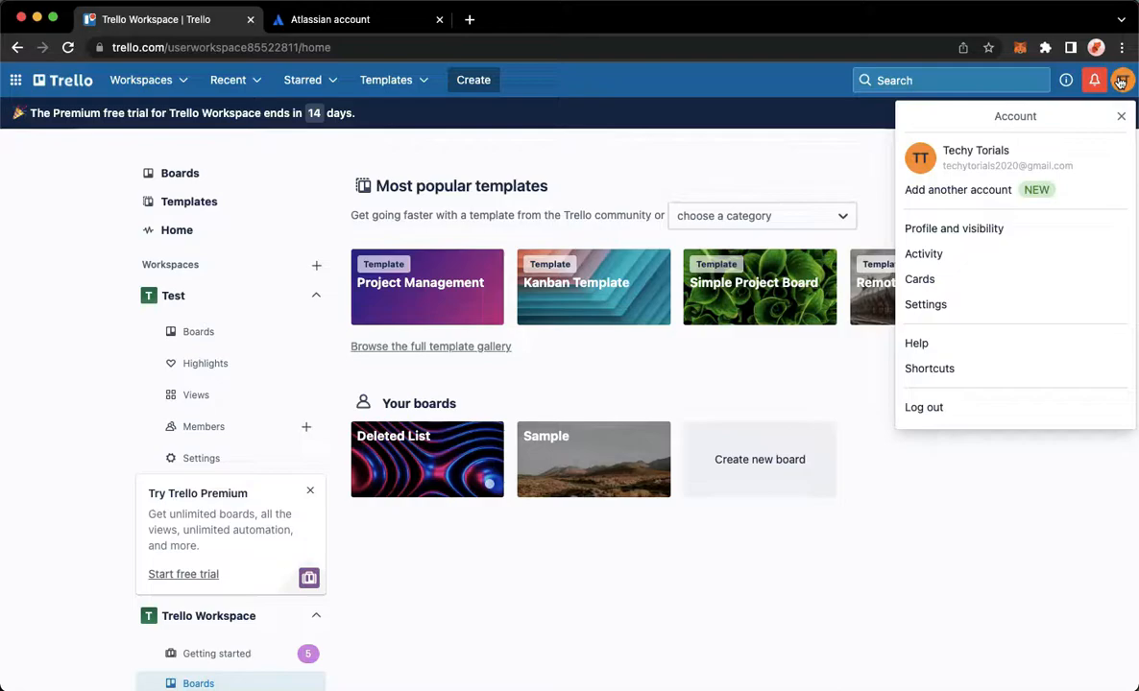
left_click(954, 228)
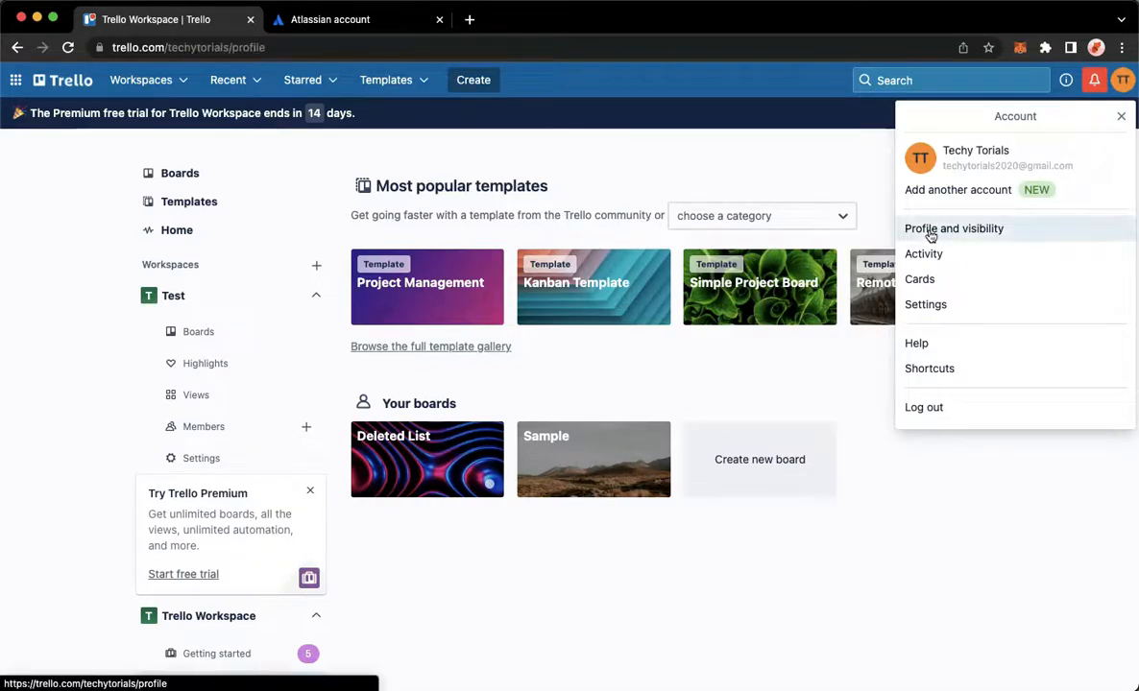
left_click(953, 229)
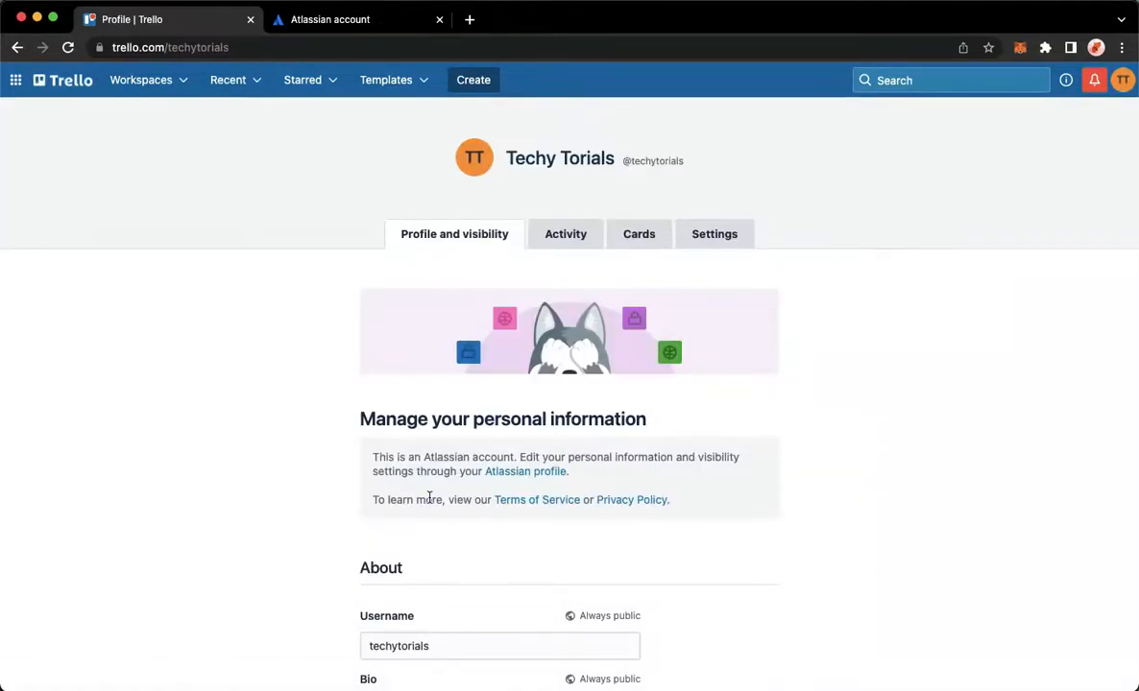
- Follow the Atlassian profile link back to the About you name settings
scroll("down", 3)
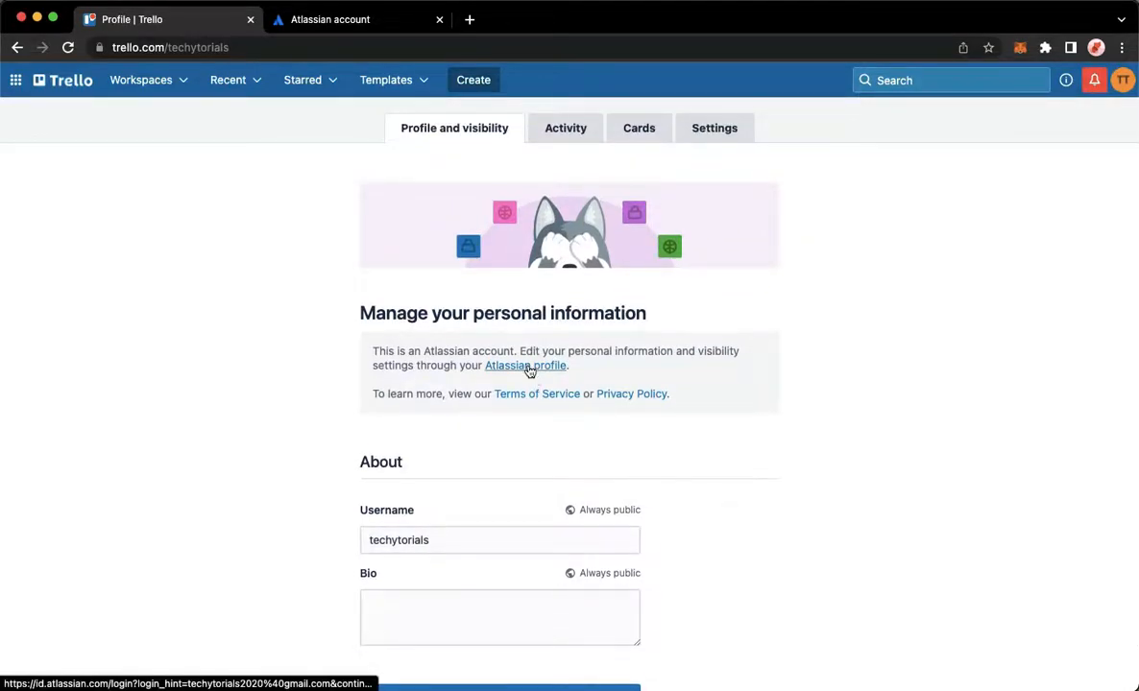
left_click(524, 366)
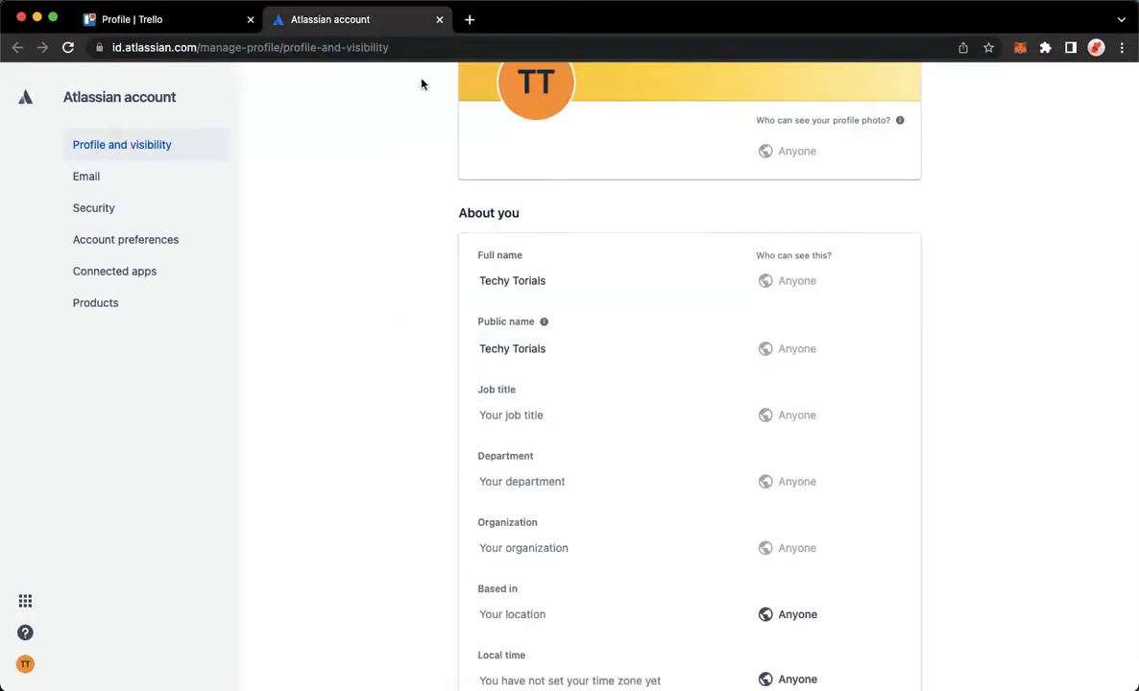
left_click(511, 349)
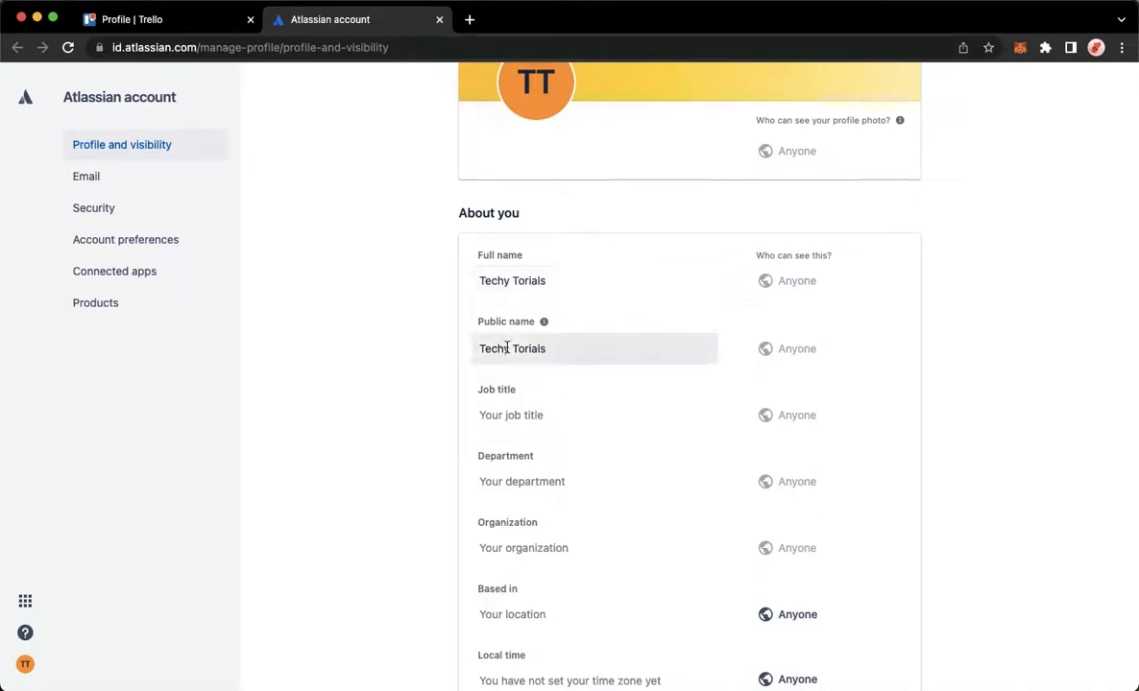